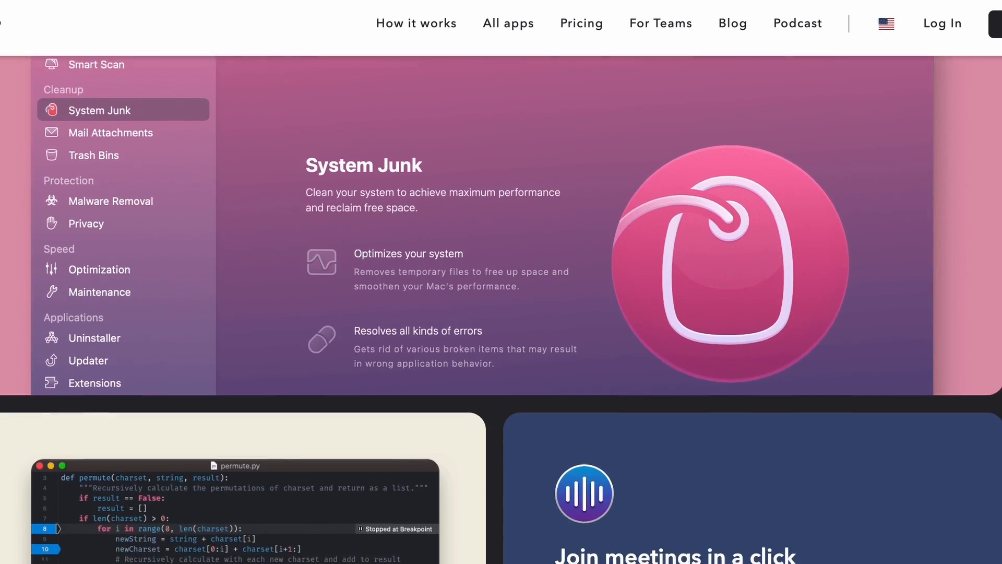
- View the How it works page and scroll down to the app catalog preview
click(416, 24)
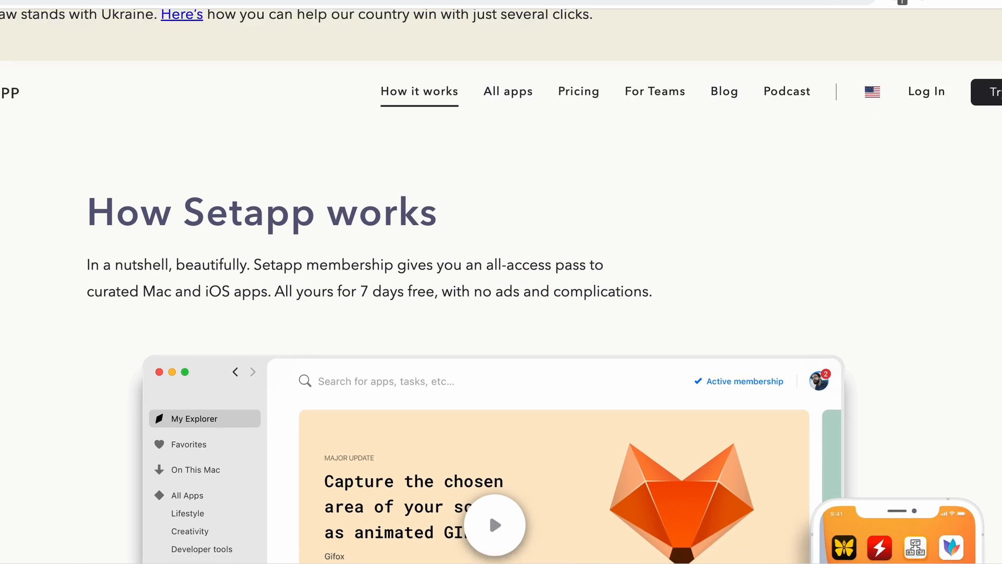
scroll(down, 3)
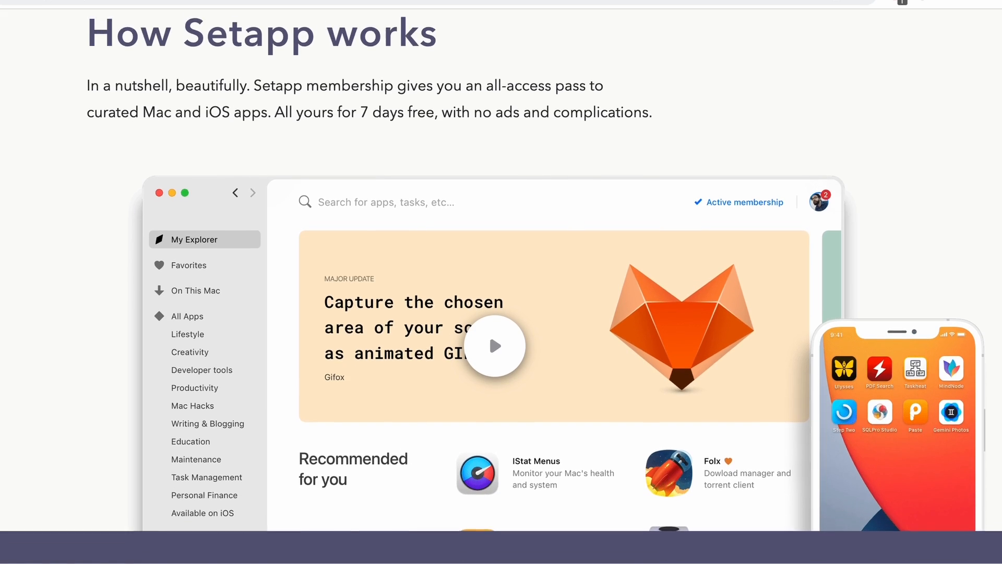
scroll(down, 3)
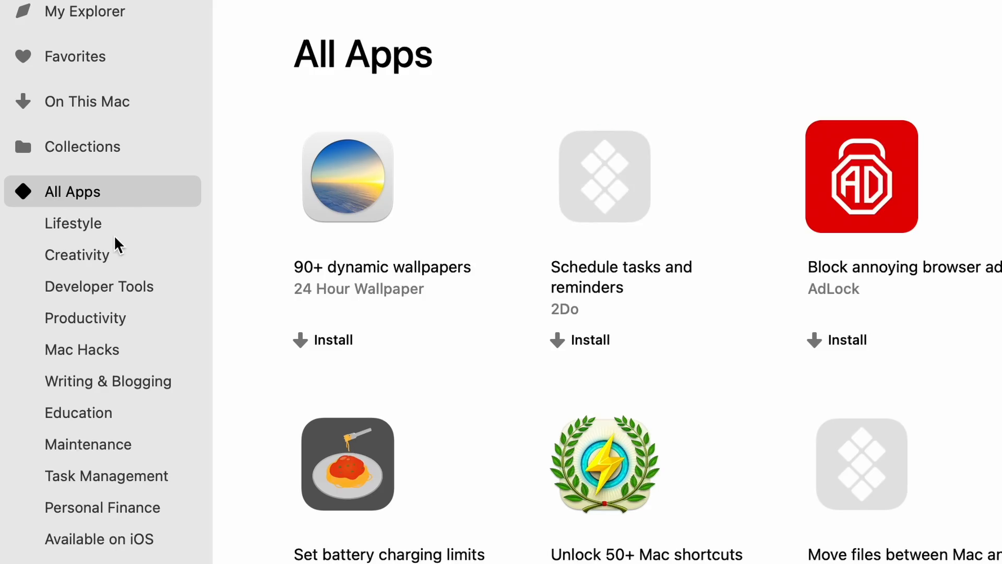
- Browse the Lifestyle, Developer Tools, Mac Hacks and Education categories, ending on Maintenance with CleanMyMac X
click(72, 223)
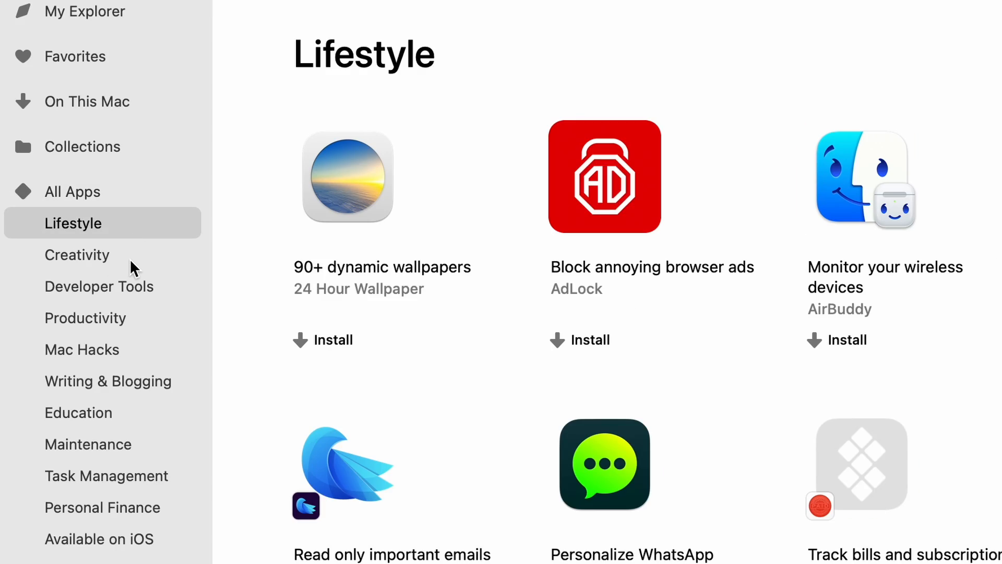
click(99, 286)
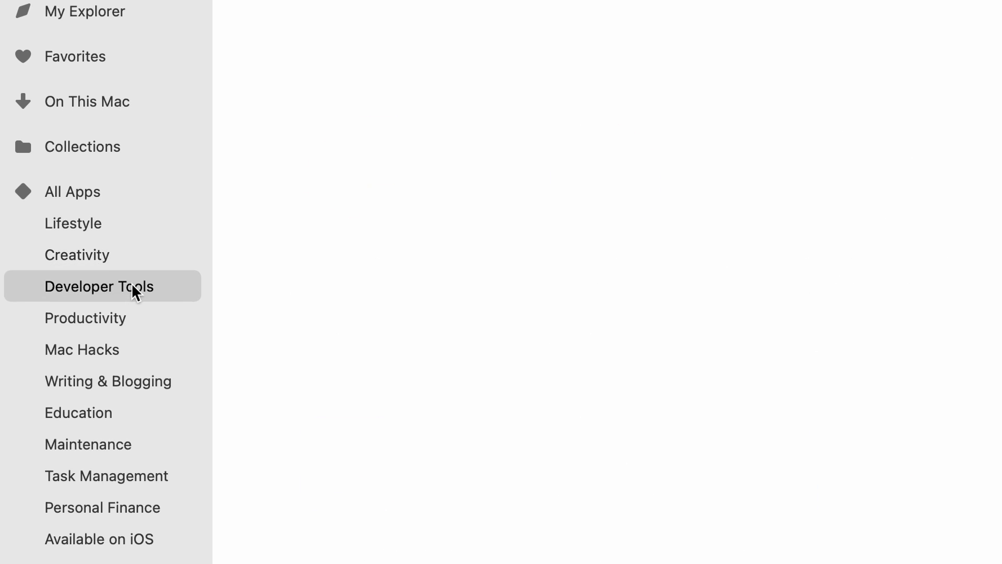
click(81, 349)
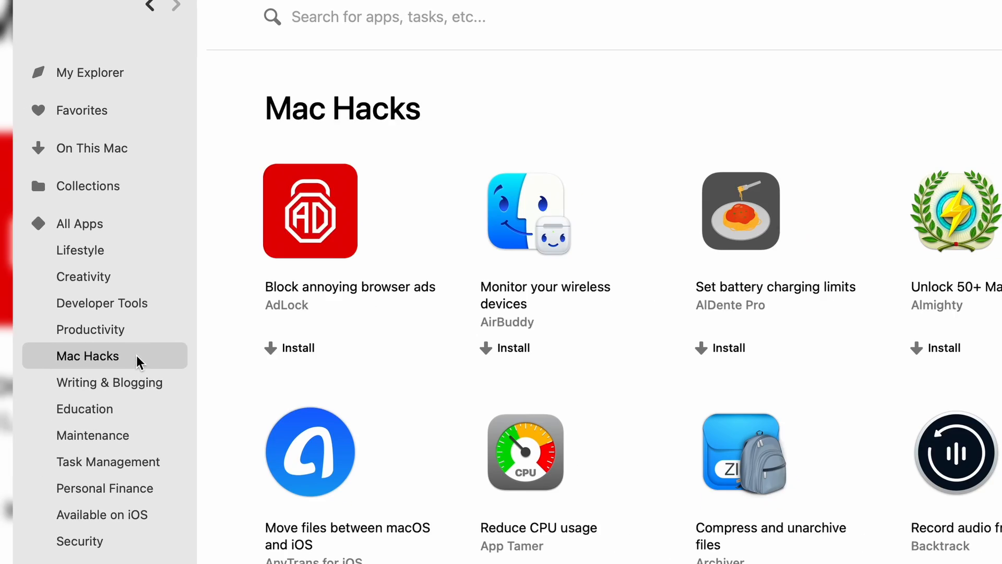
click(85, 408)
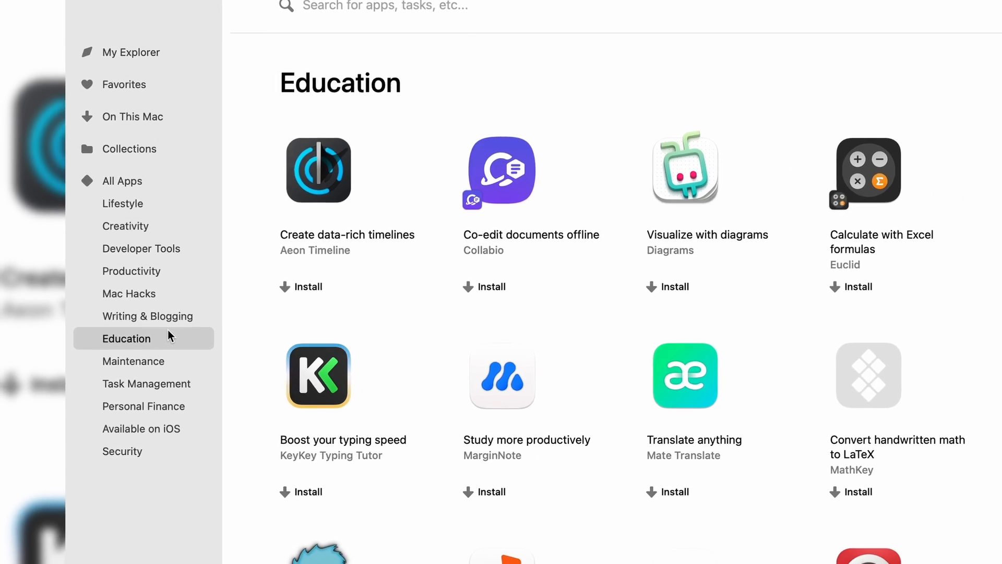
click(134, 361)
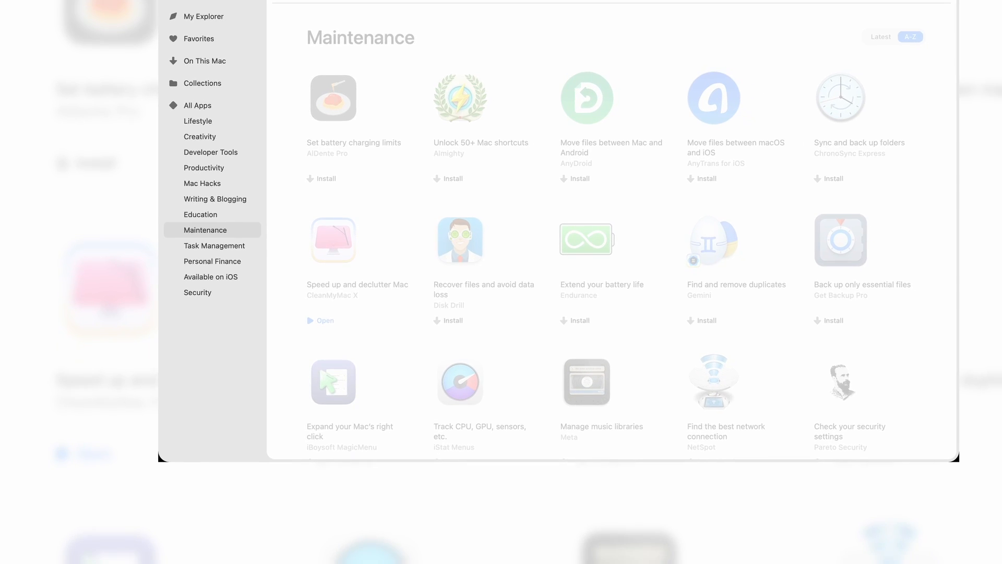
- Search the catalog for 'password ma' and view the Secrets password manager's details page
text(pass)
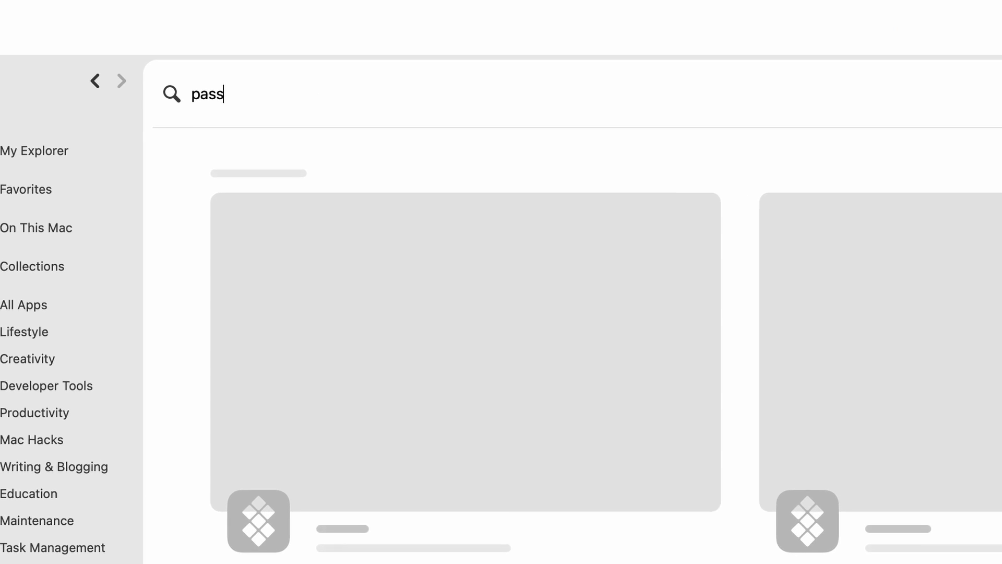
text(word ma)
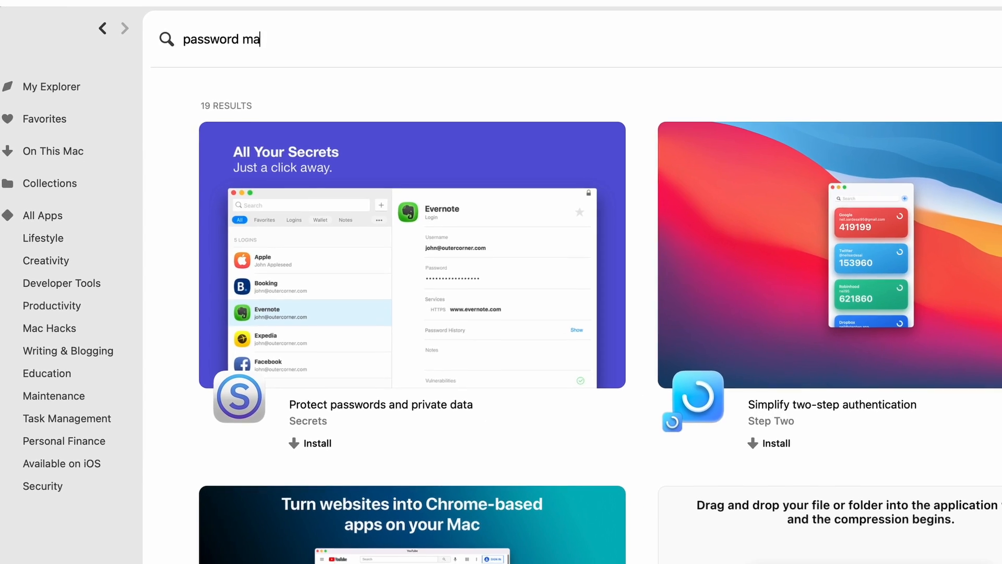
scroll(down, 3)
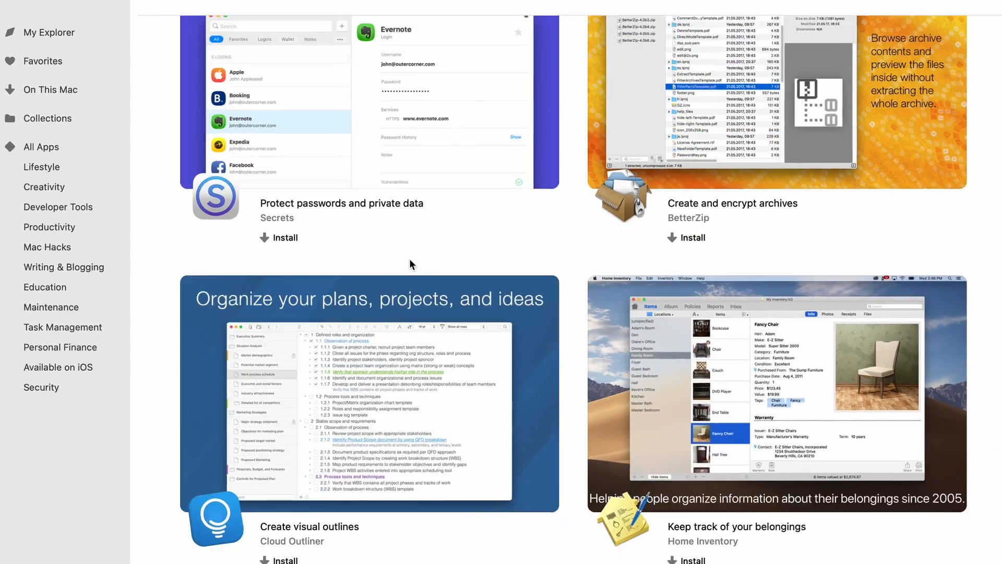
click(279, 238)
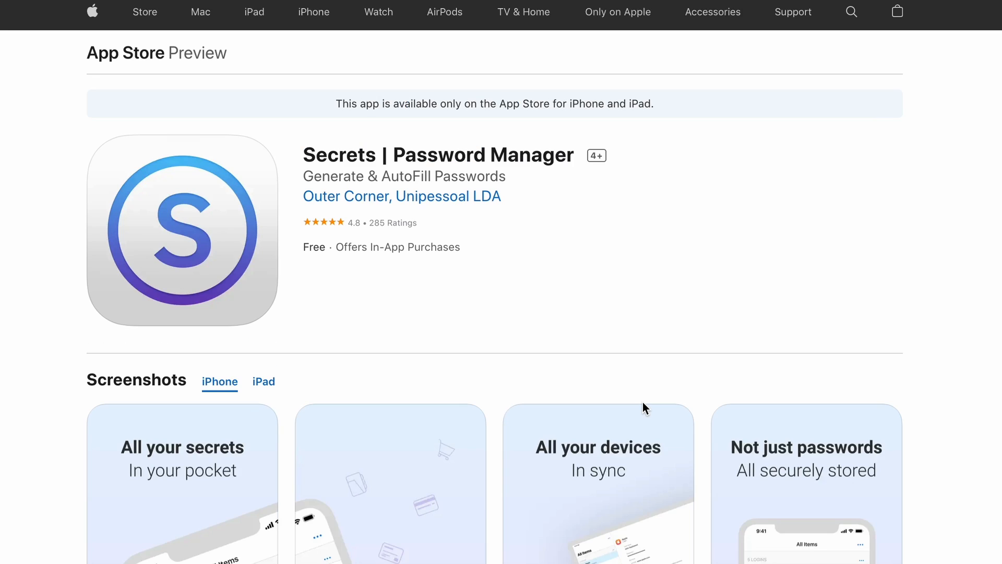
scroll(down, 3)
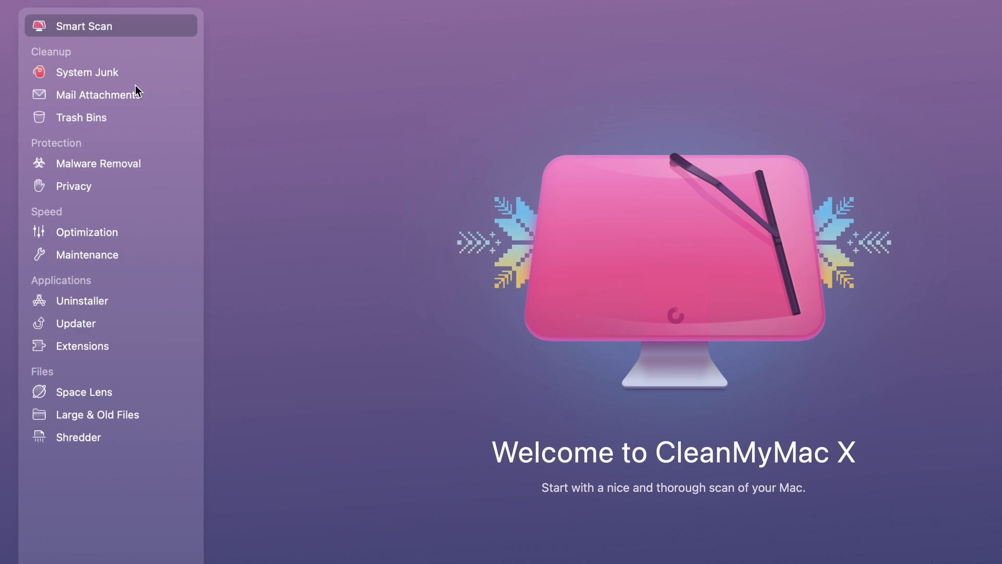
- Start a Smart Scan checking Cleanup, Protection and Speed, finding 10.33 GB of junk
click(84, 25)
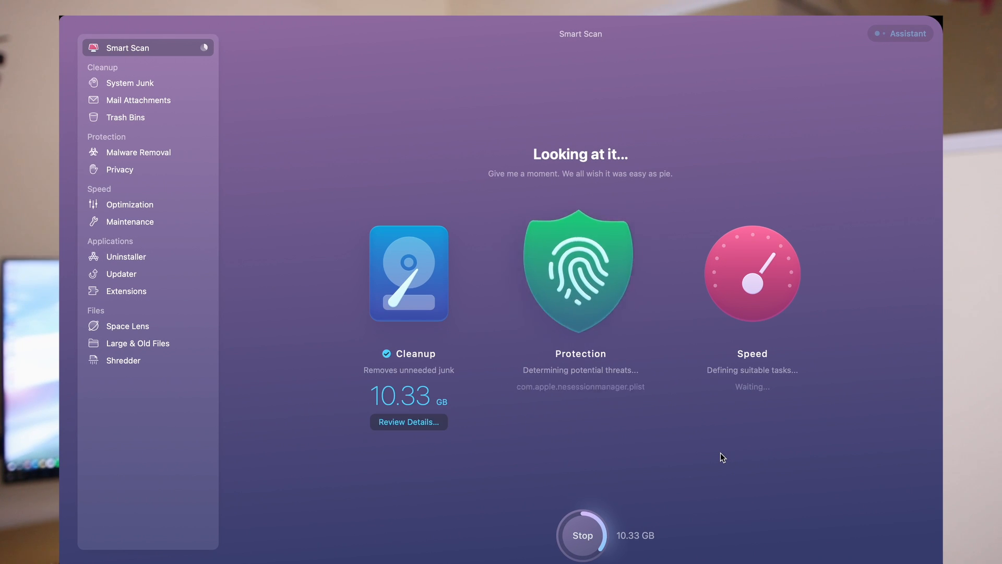
mouse_move(751, 411)
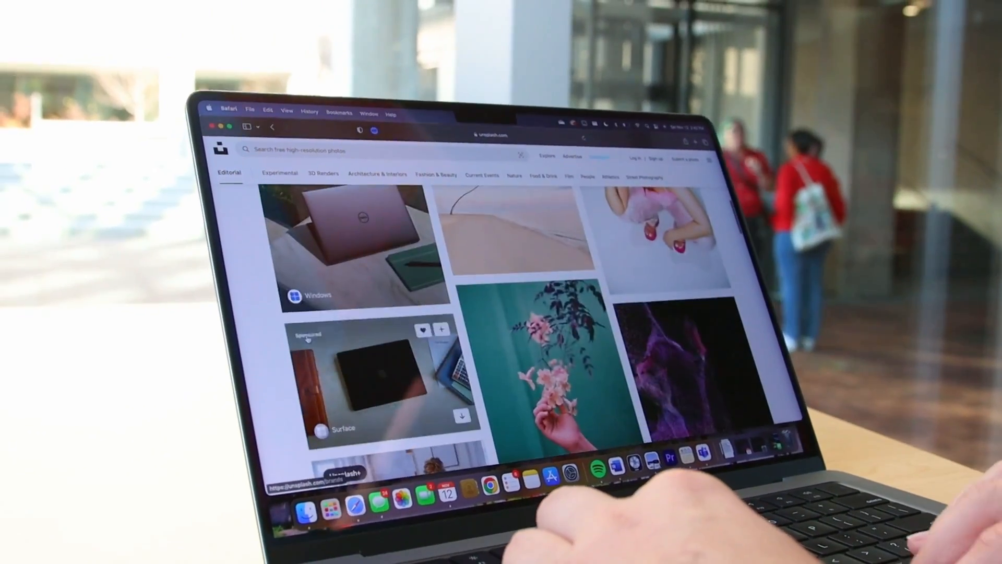
scroll(down, 3)
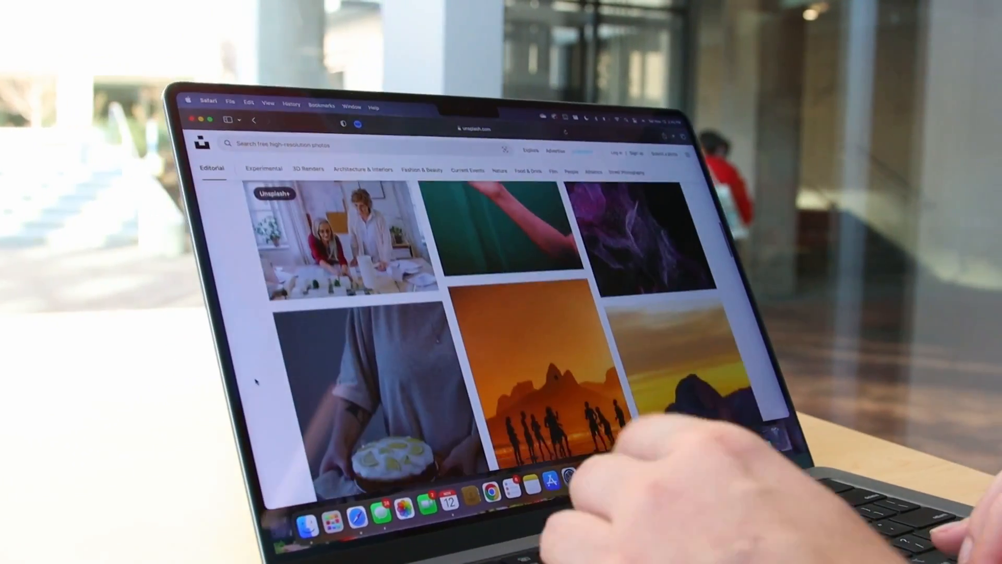
scroll(down, 3)
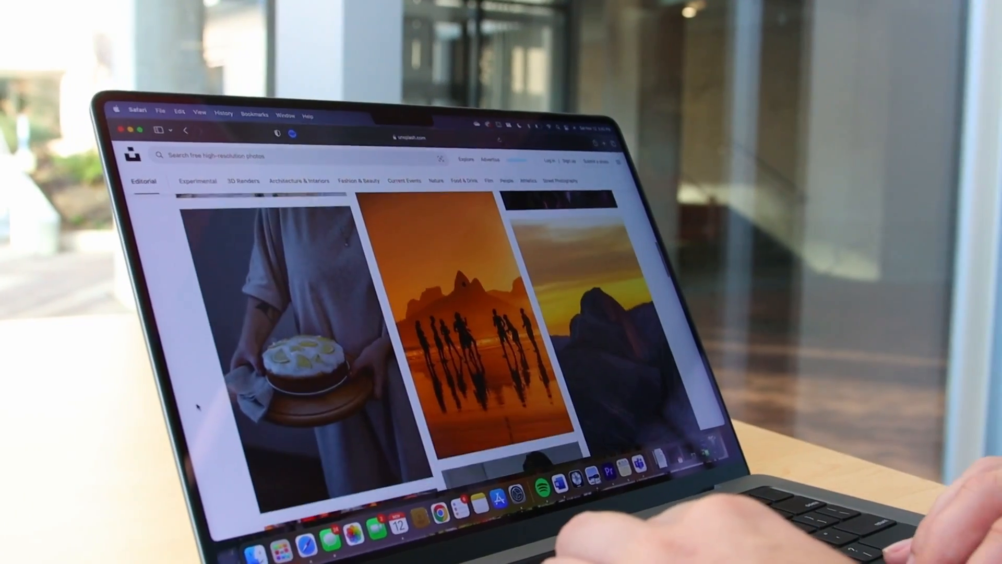